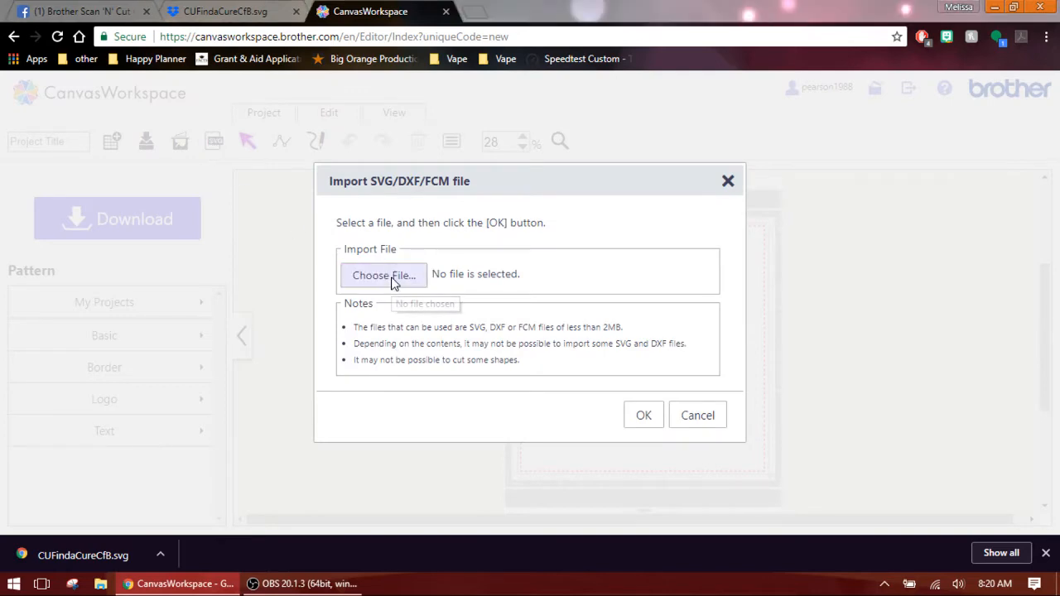
Choose CUFindaCureCfB.svg from the Desktop and start the SVG import
click(383, 275)
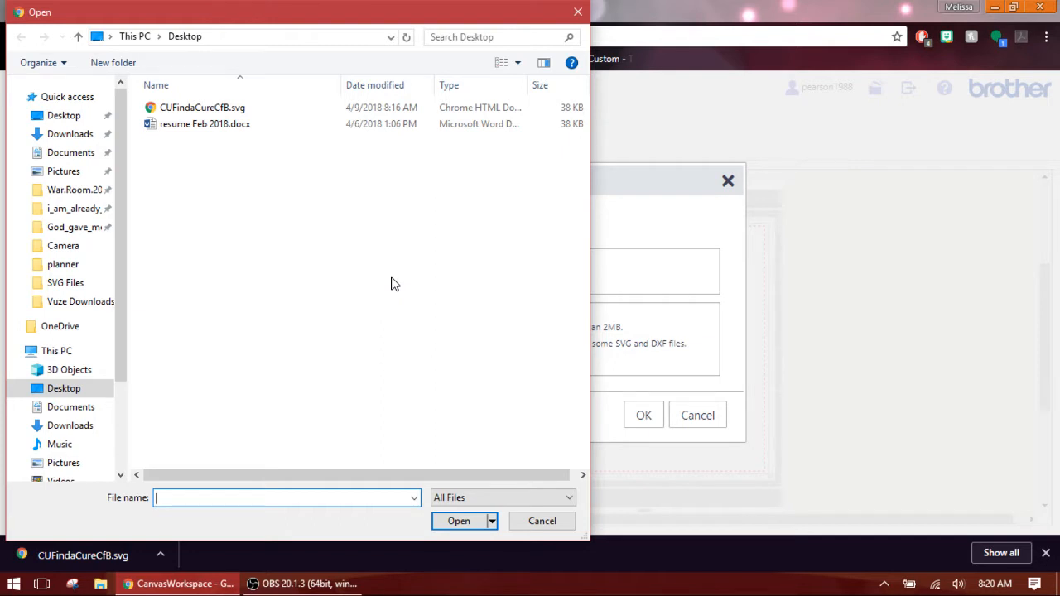
mouse_move(229, 200)
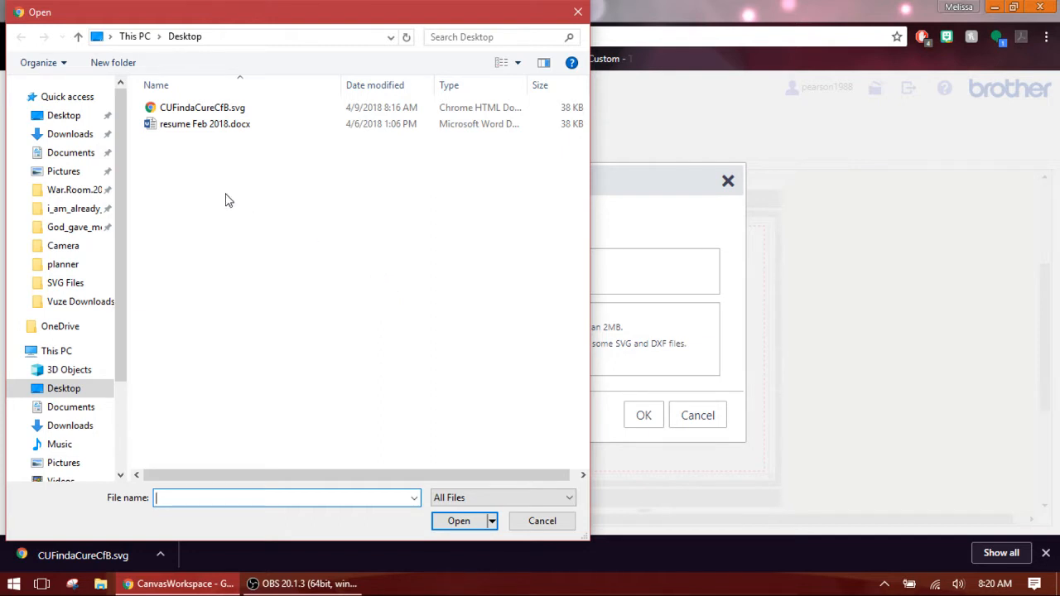
click(202, 107)
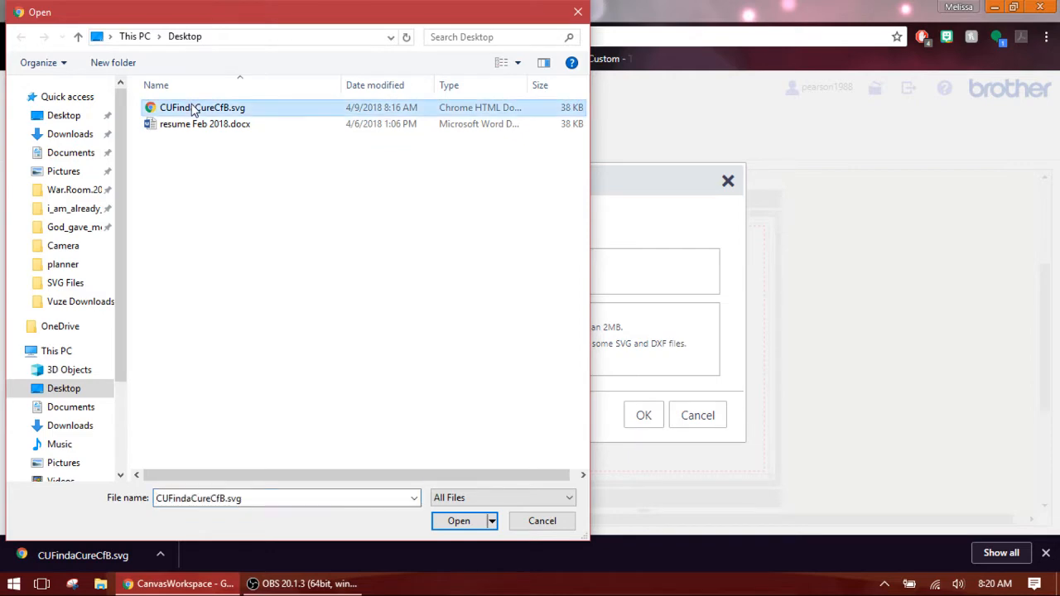
click(459, 521)
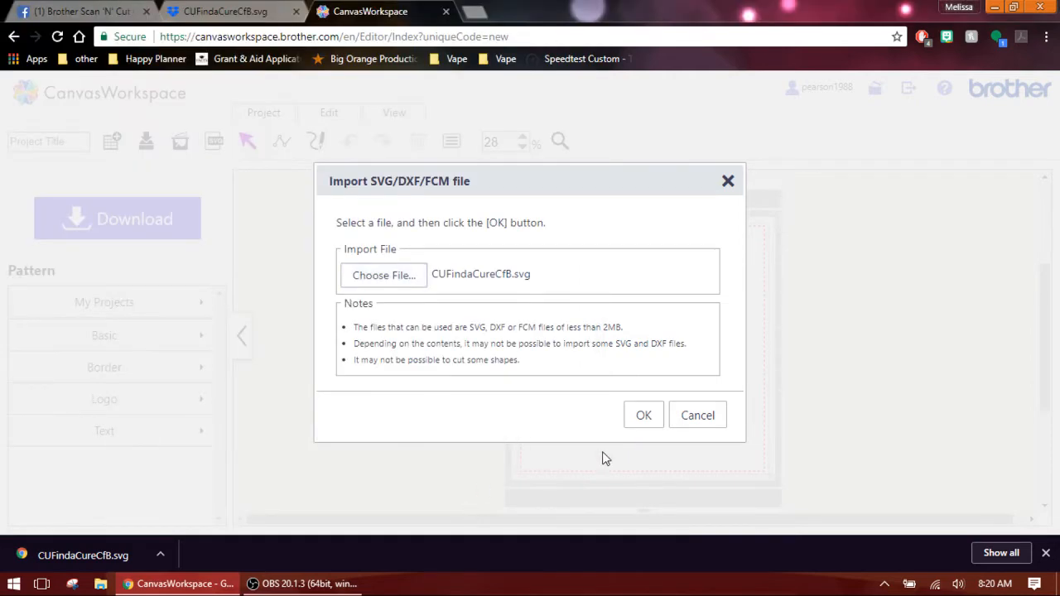
click(644, 415)
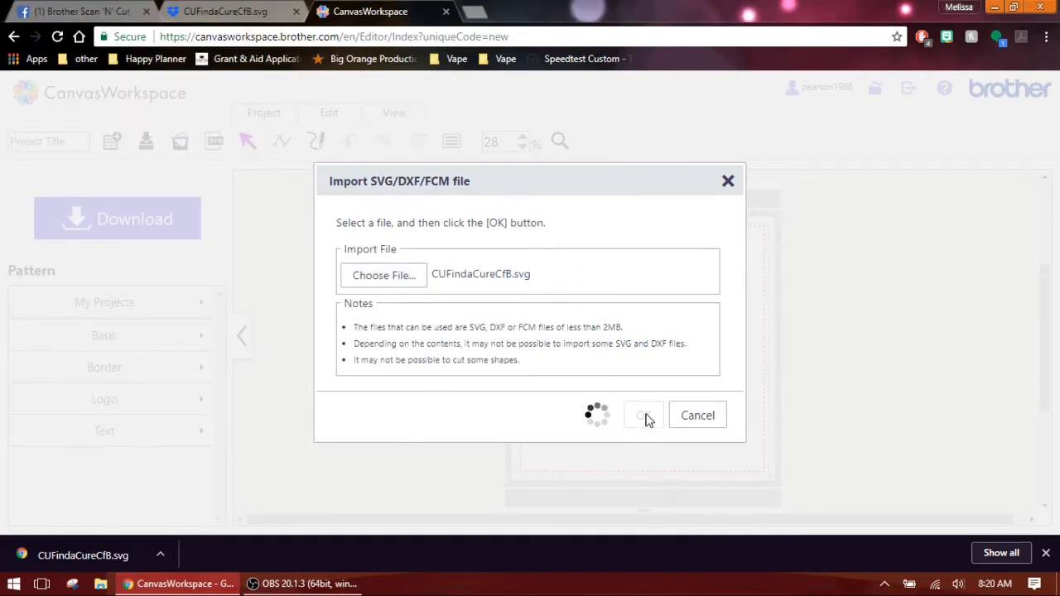
Finish the import so the Find a Cure ribbon appears on the mat
click(645, 415)
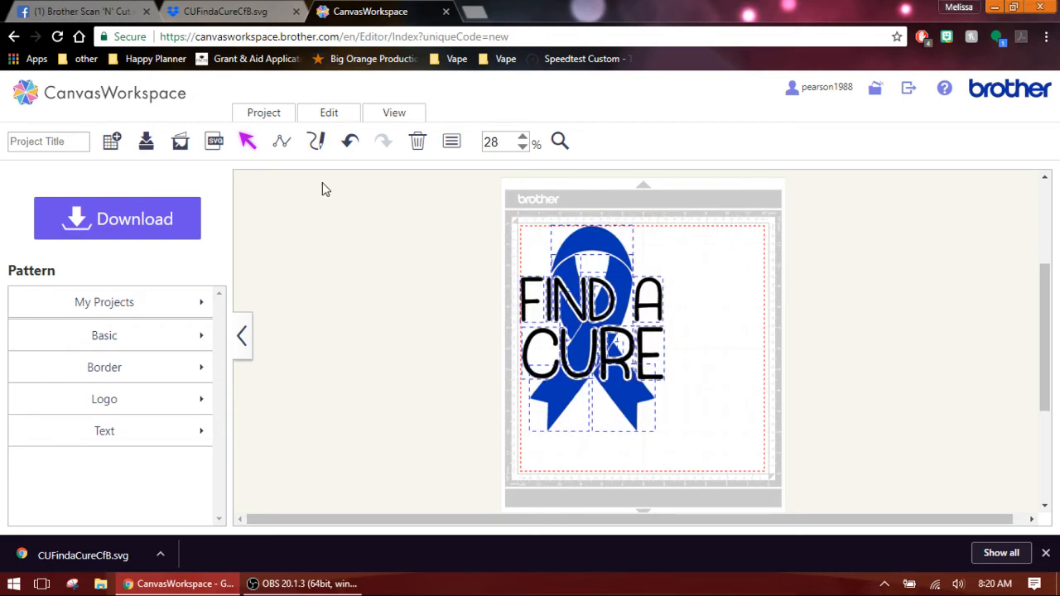
Group all ribbon pieces, then reposition and resize the design to 10.22 x 7.11 inches
click(328, 112)
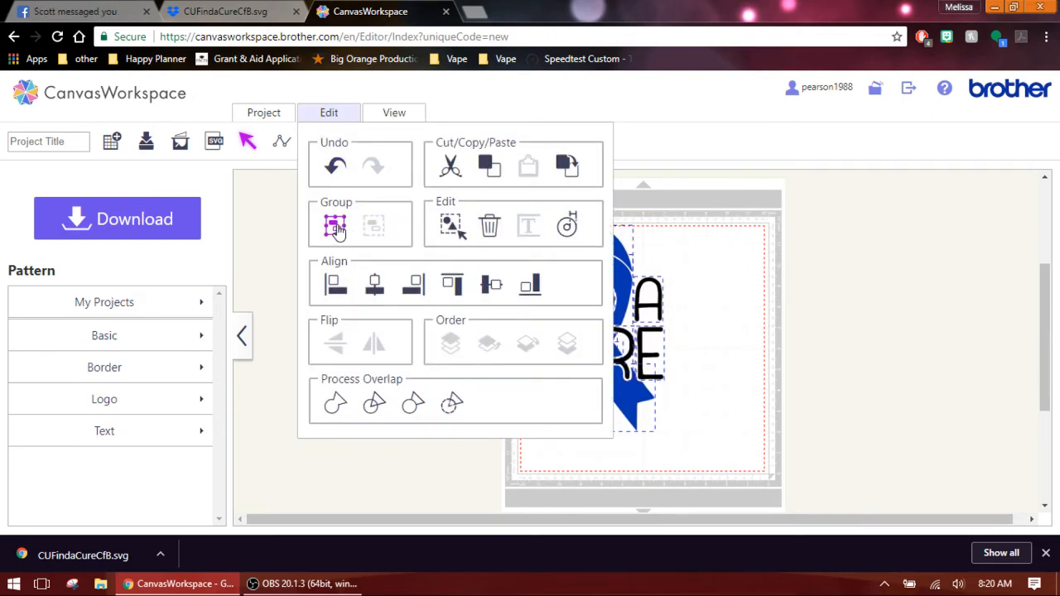
click(335, 224)
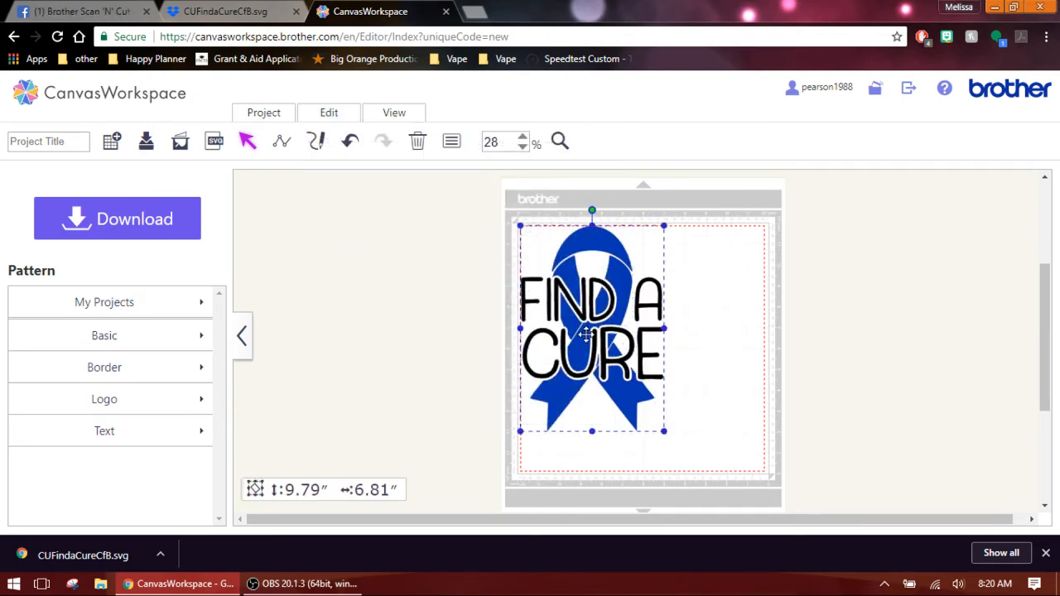
drag(588, 332, 600, 335)
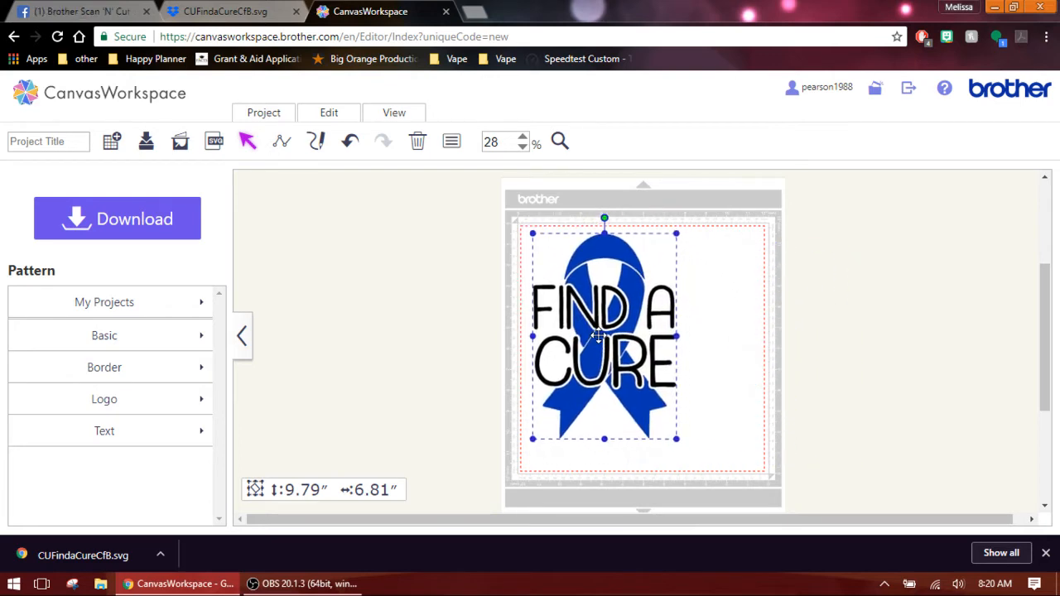
drag(676, 439, 658, 410)
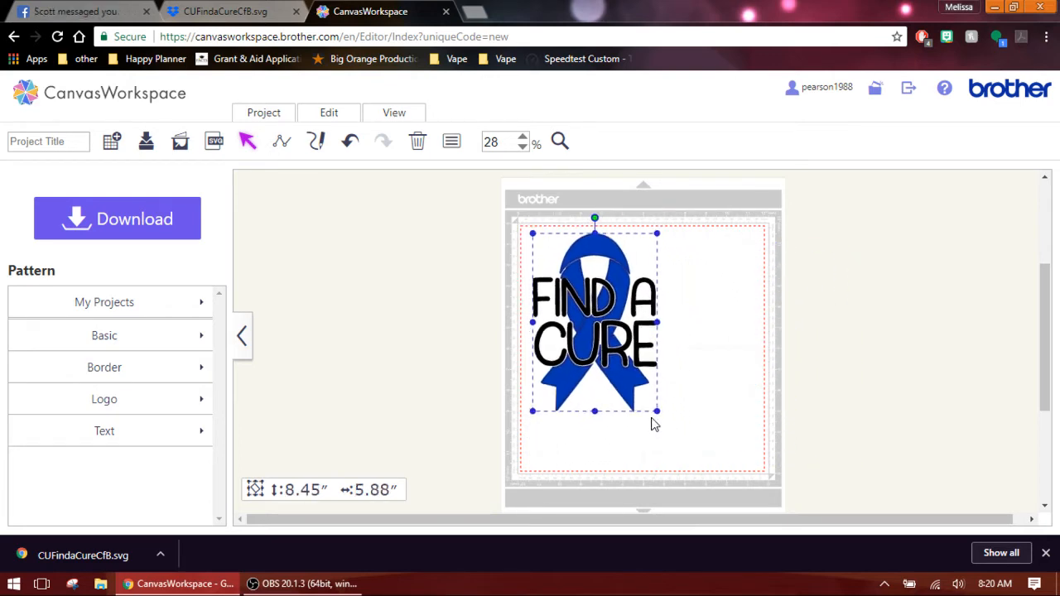
drag(658, 411, 630, 376)
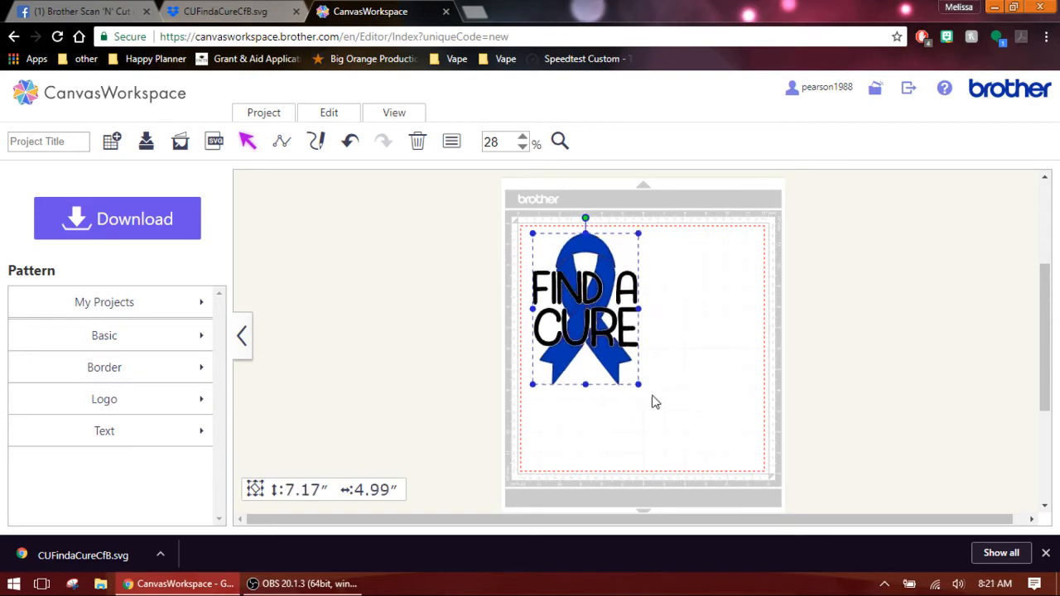
drag(638, 385, 682, 447)
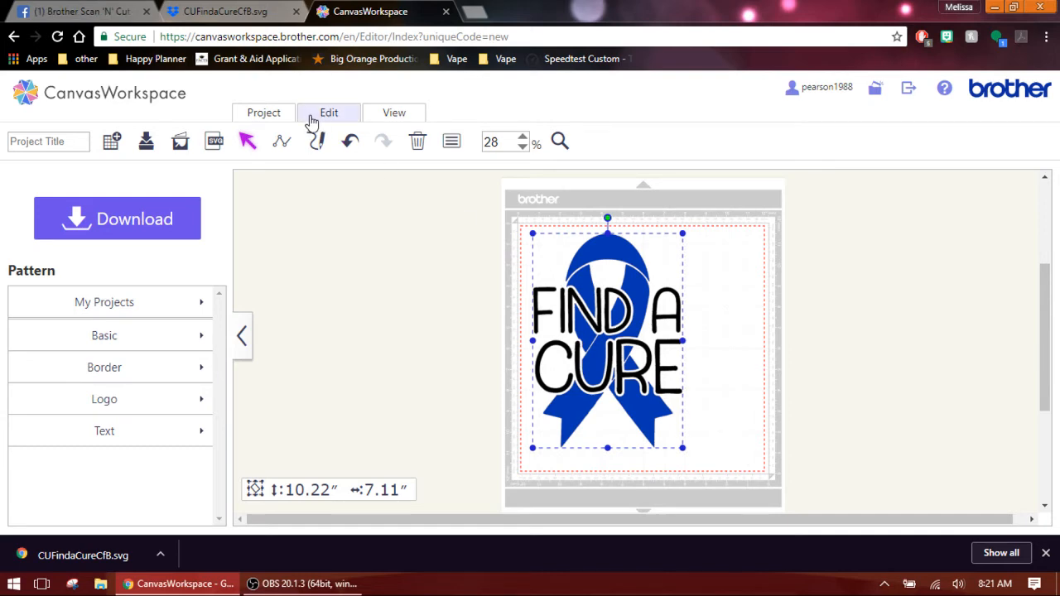
Ungroup the design from the Edit options to separate lettering from ribbon
click(329, 112)
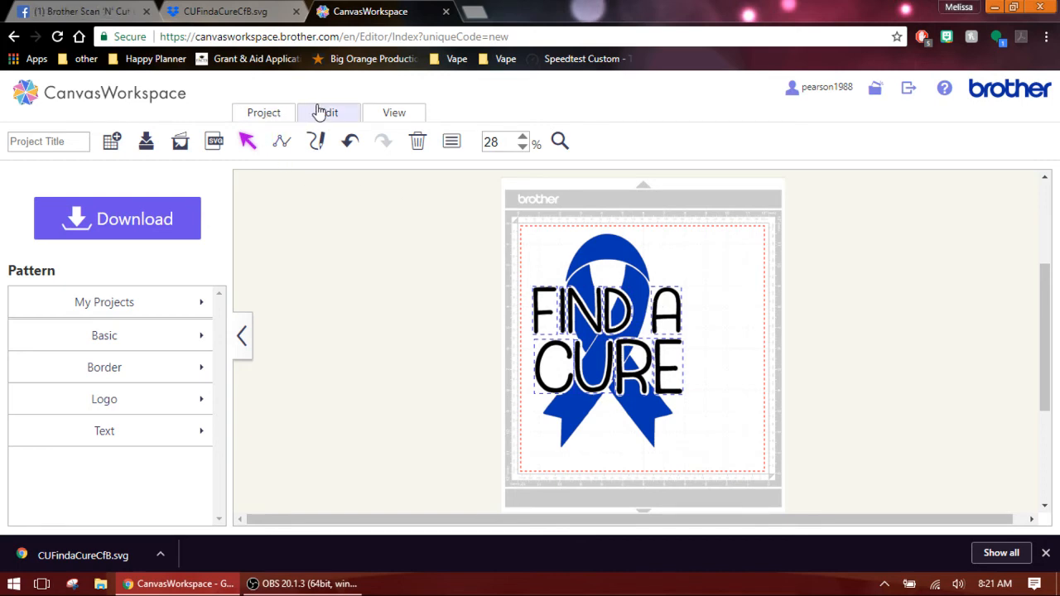
Group the FIND A CURE letters and drag them right, beside the mat
click(329, 112)
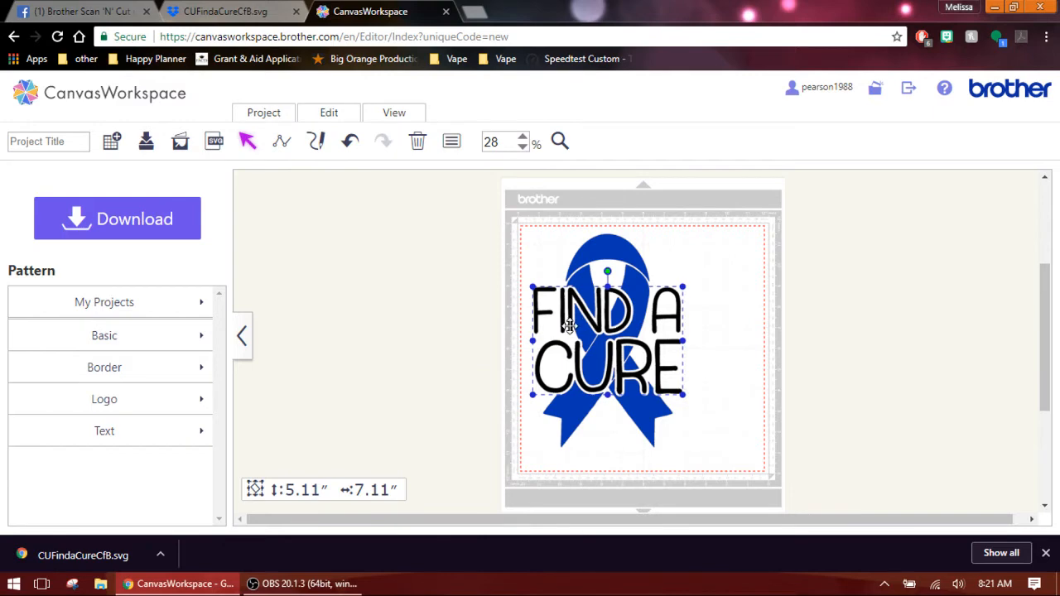
drag(607, 331, 766, 332)
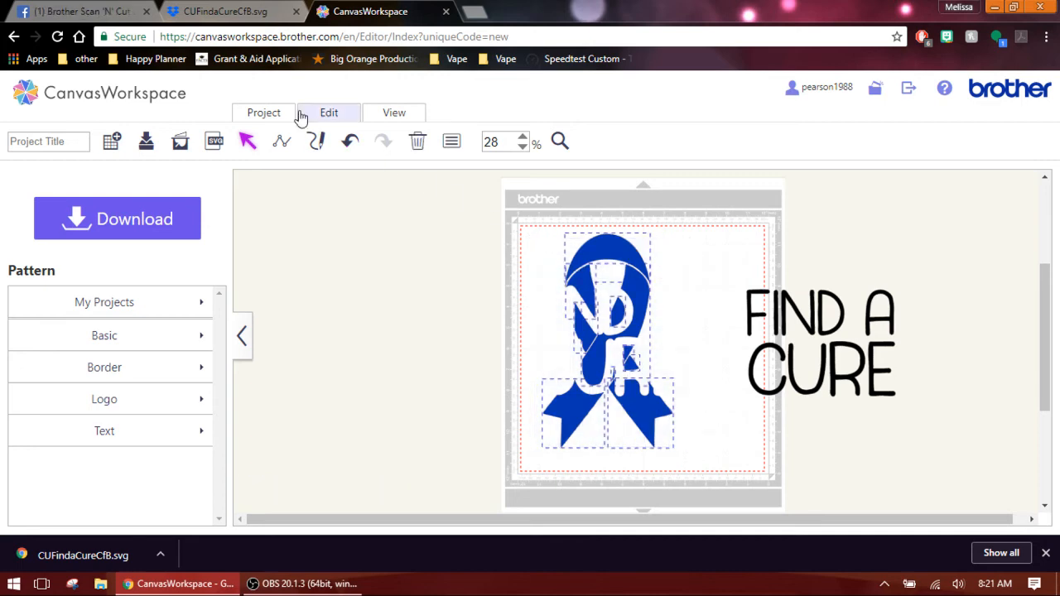
Group the ribbon and move it left, then place the wording near the top right
click(329, 113)
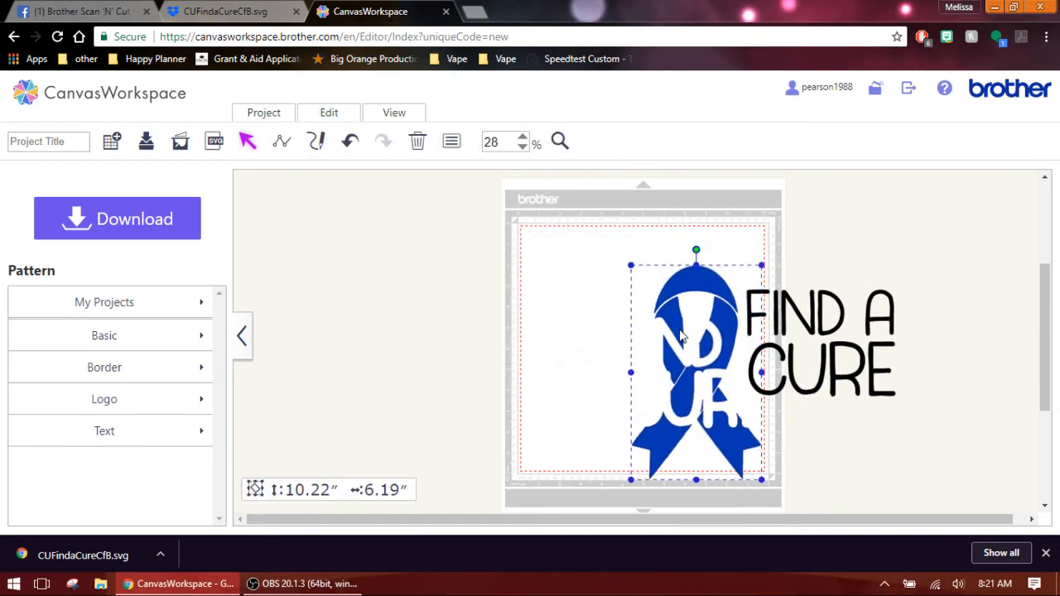
drag(696, 348, 580, 338)
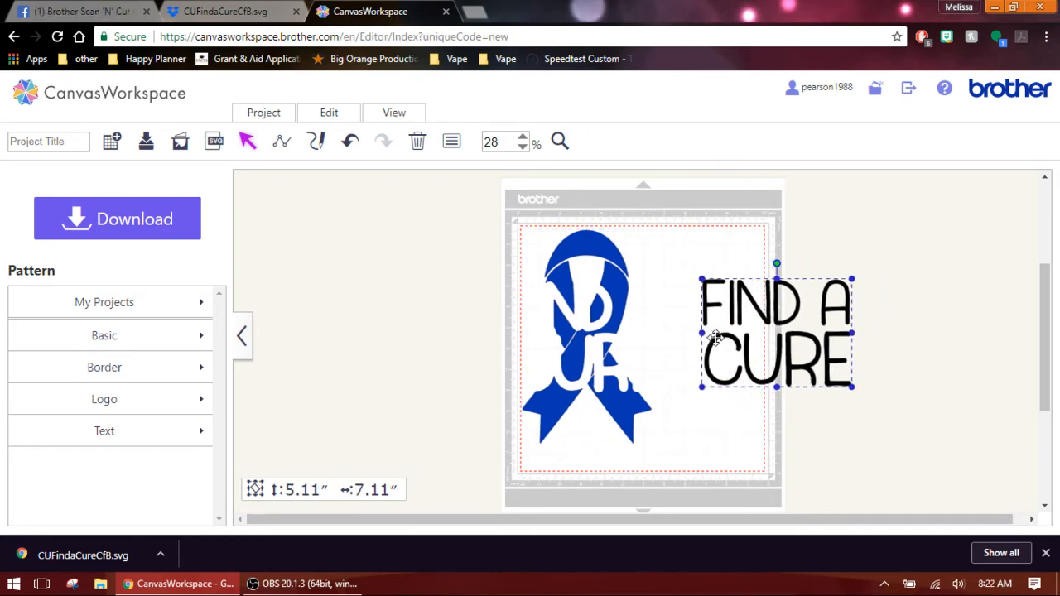
drag(777, 334, 719, 298)
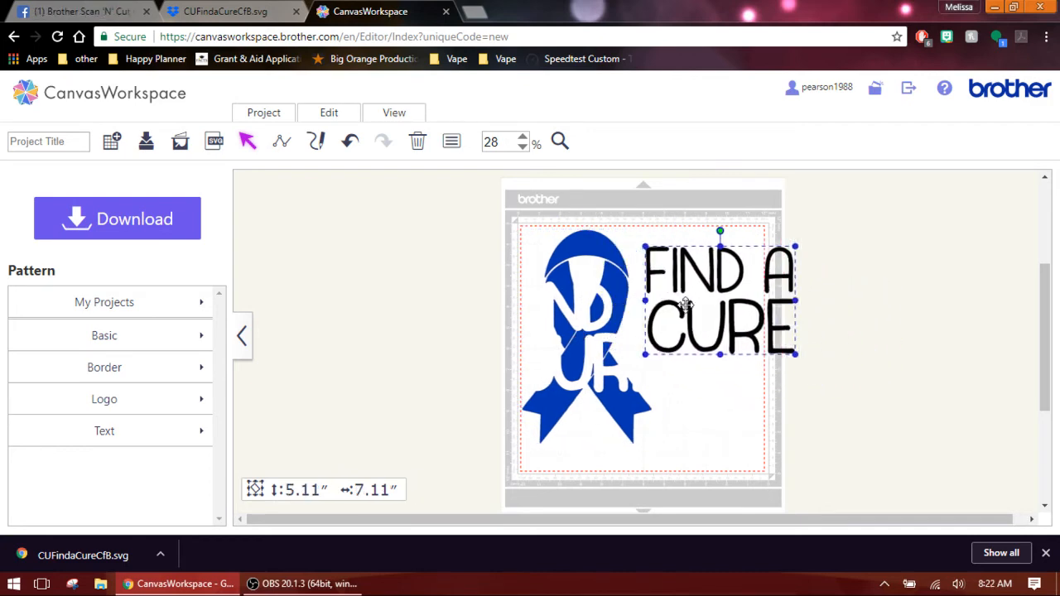
drag(688, 302, 750, 299)
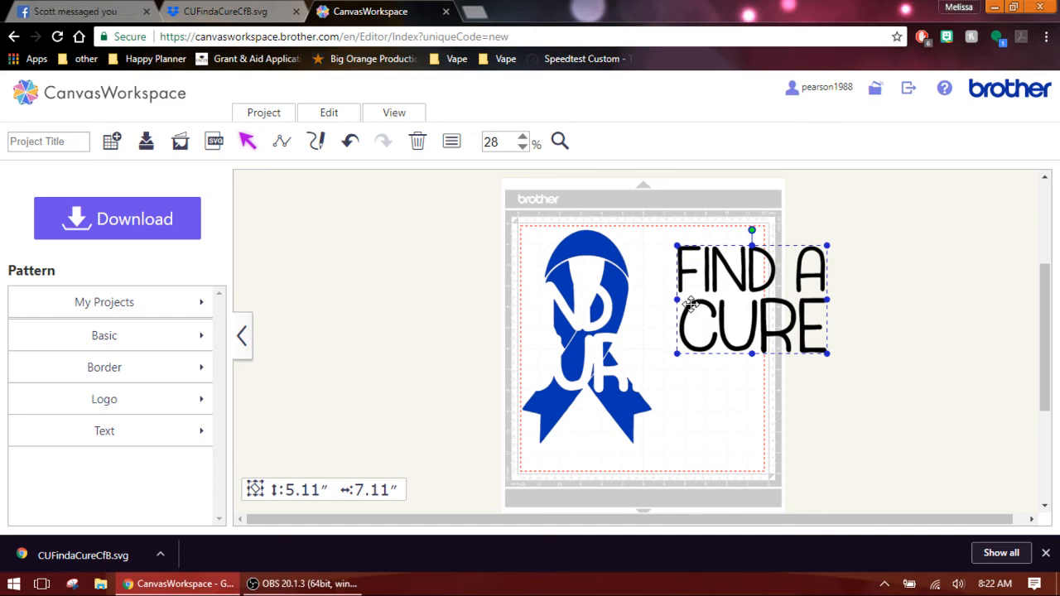